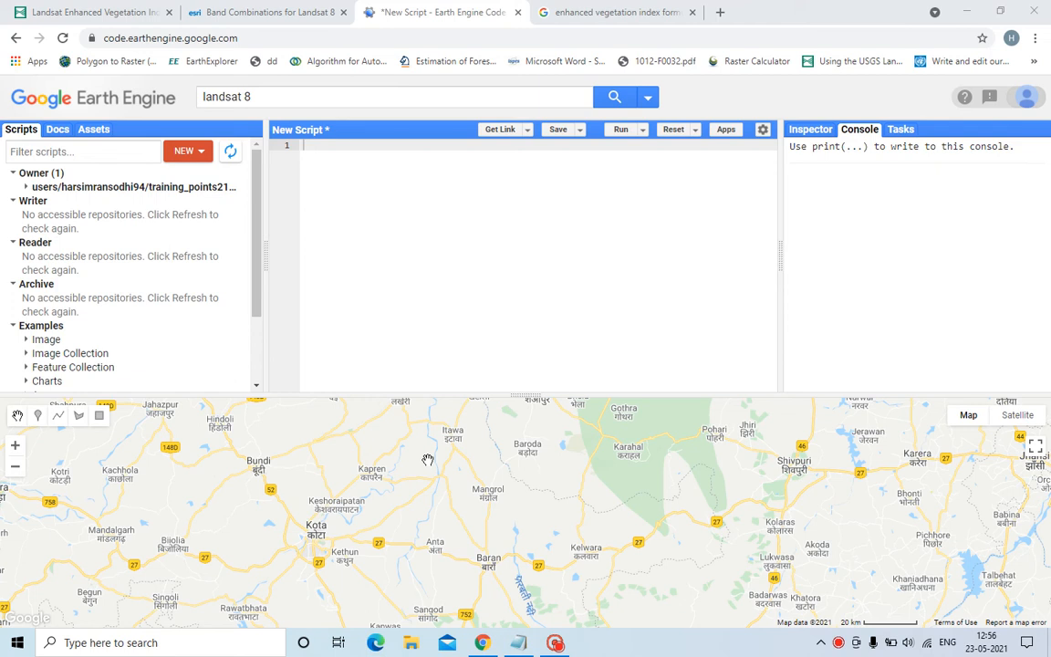
mouse_move(428, 459)
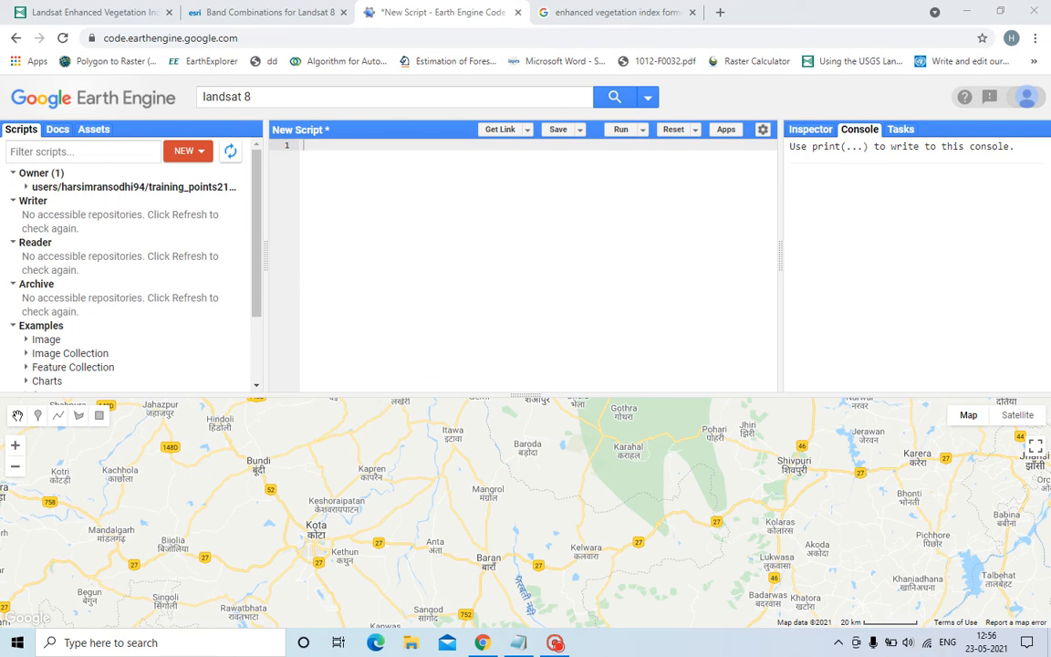
mouse_move(262, 208)
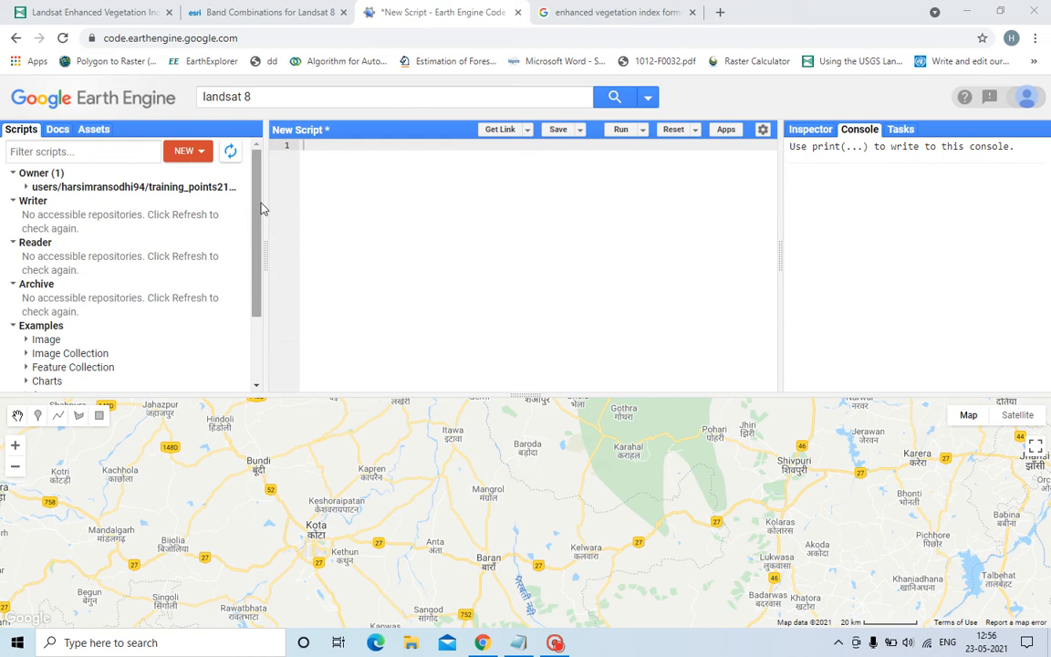
mouse_move(284, 209)
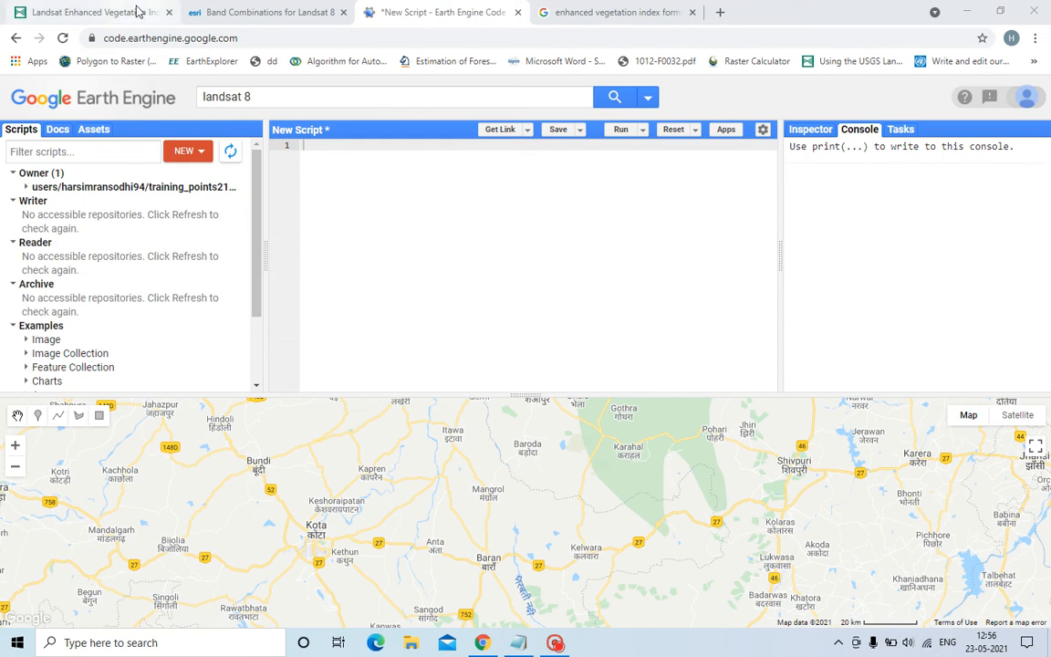
Read the USGS EVI description, highlighting 'noise' and 'EVI', then view the formula image results.
click(91, 12)
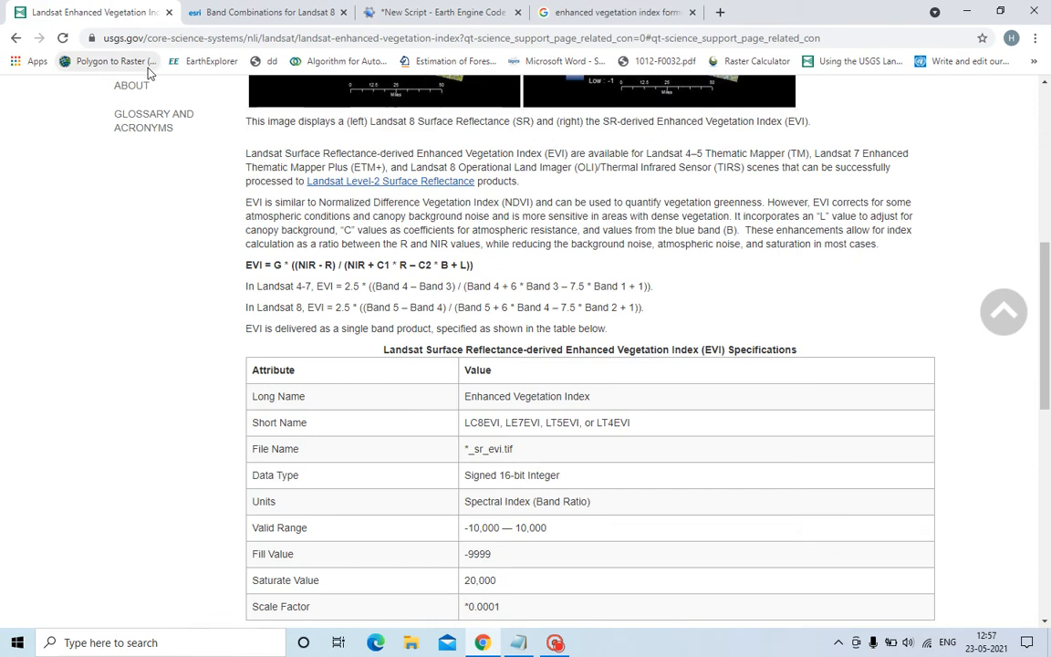
mouse_move(249, 213)
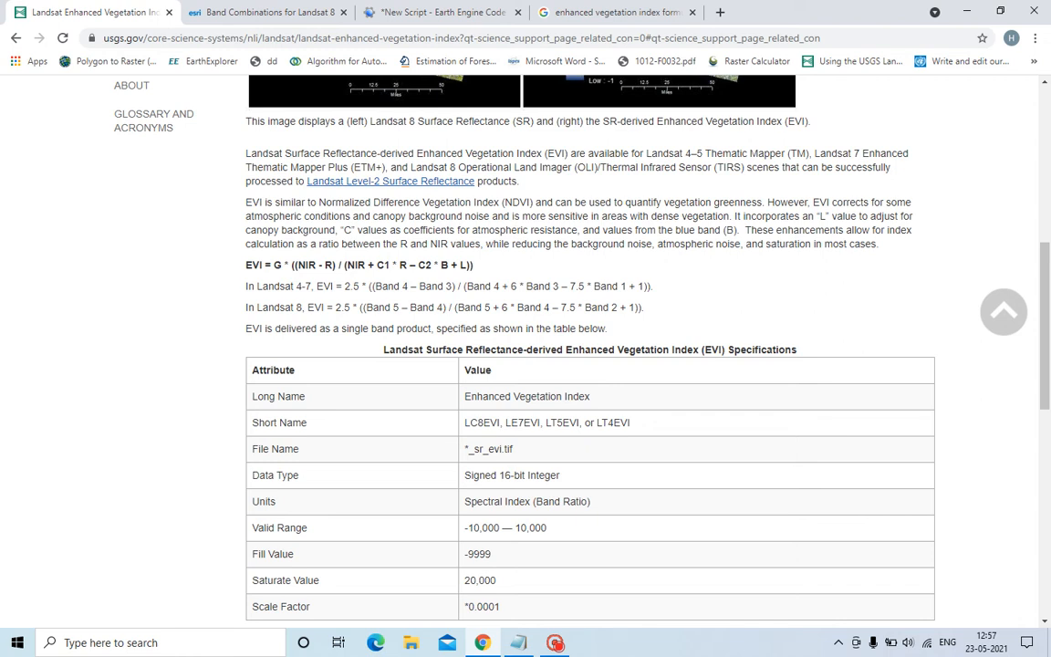
double_click(475, 217)
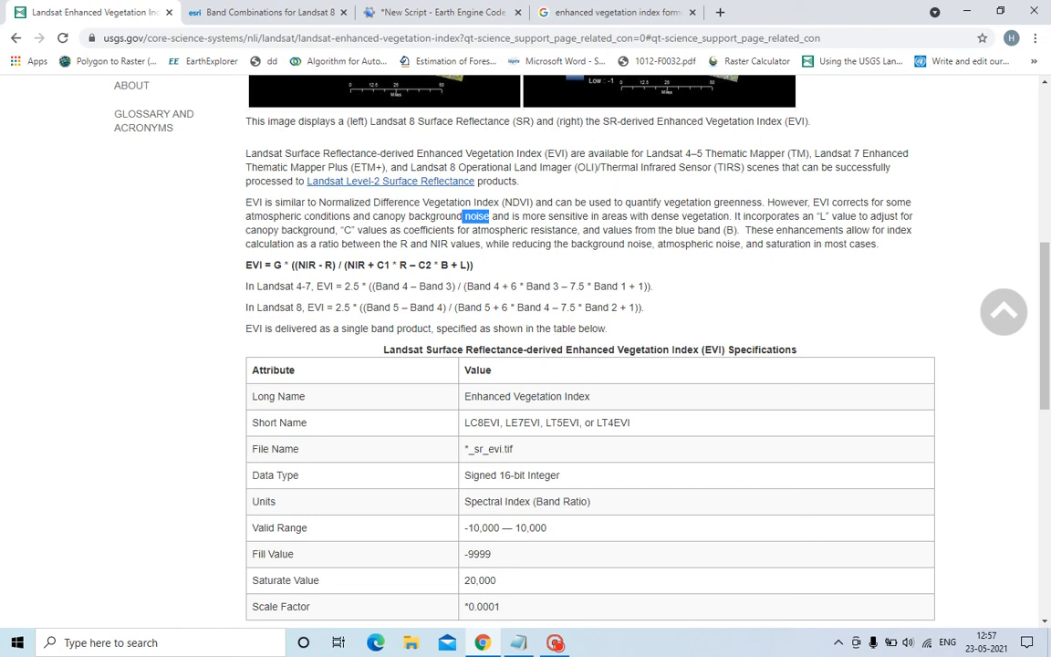
double_click(252, 202)
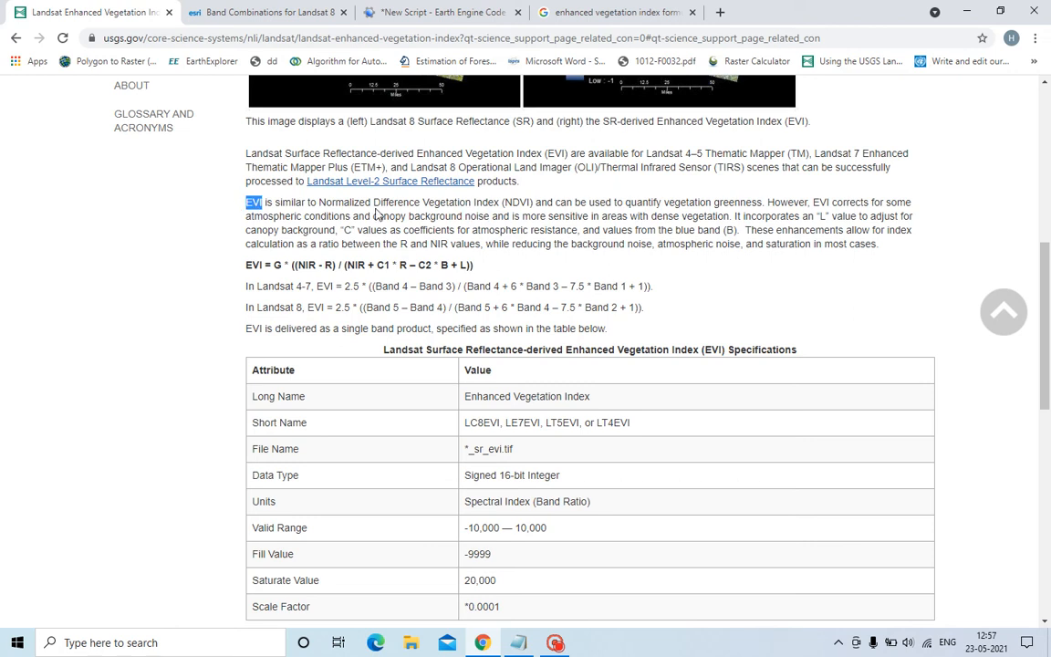
mouse_move(665, 265)
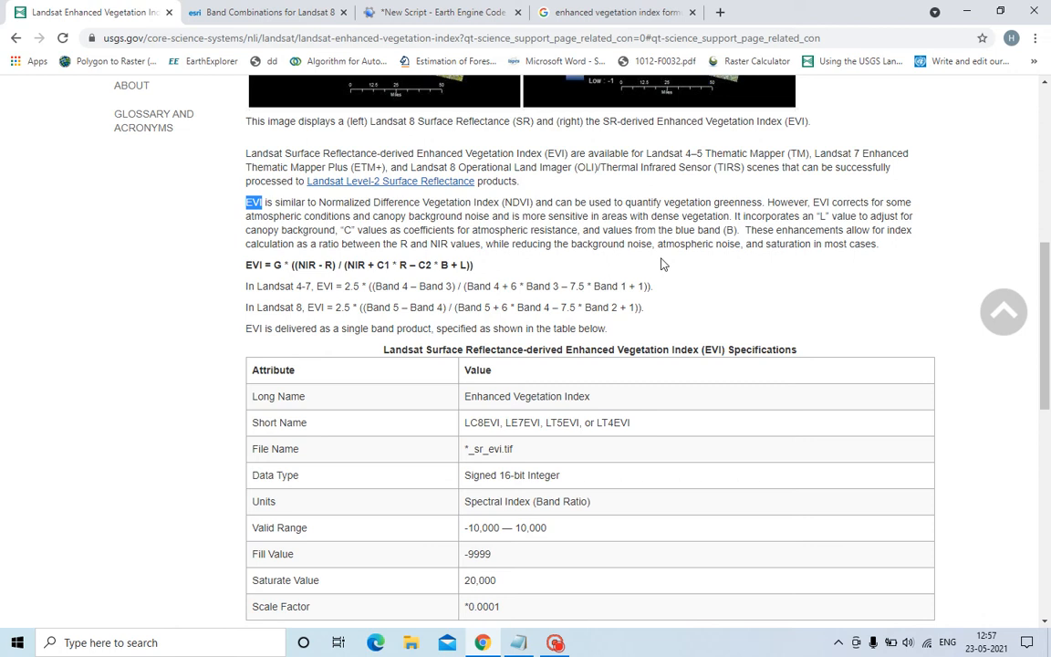
mouse_move(820, 257)
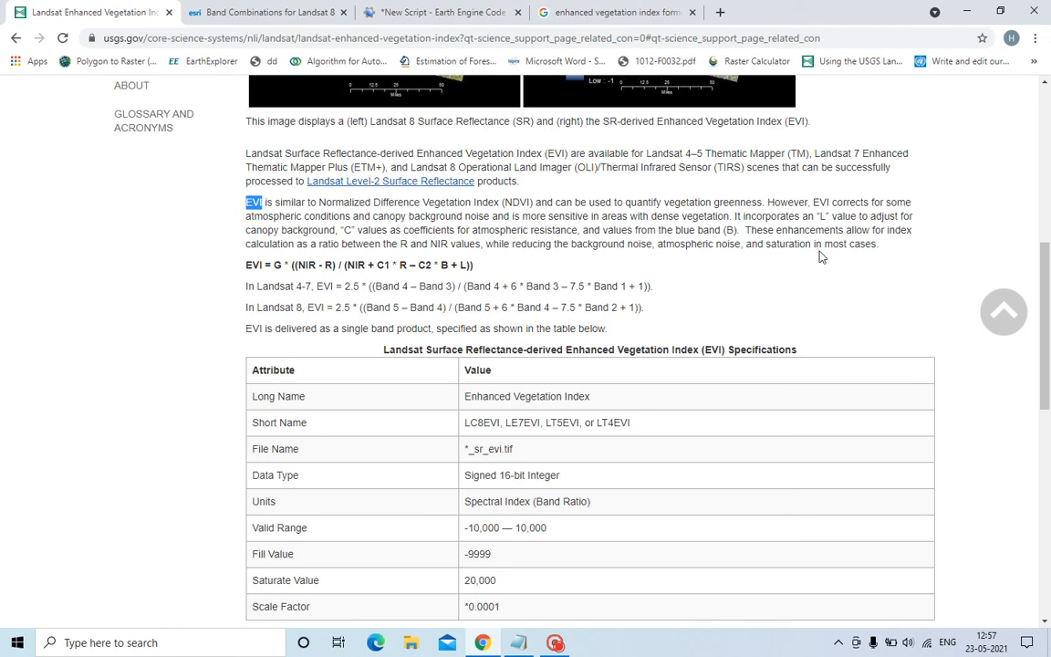
mouse_move(820, 256)
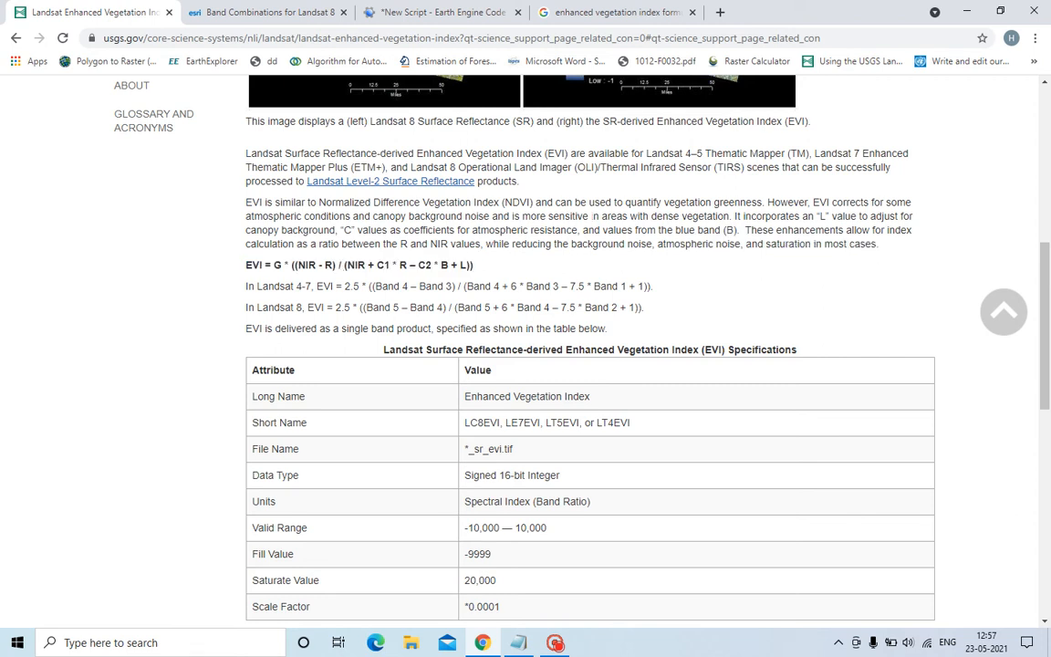
mouse_move(570, 257)
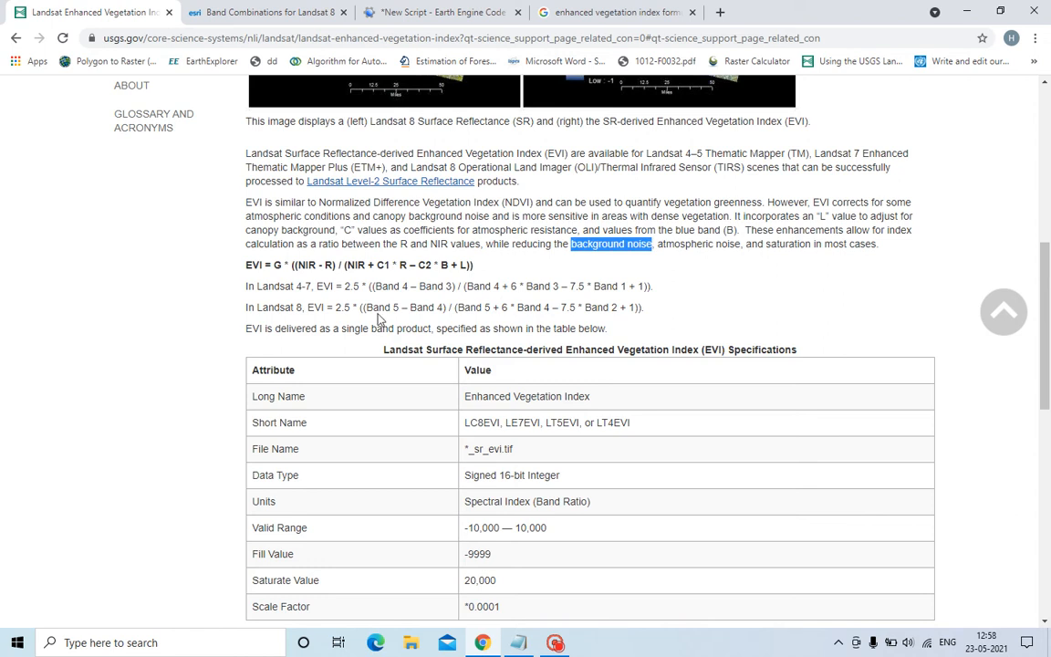
mouse_move(381, 319)
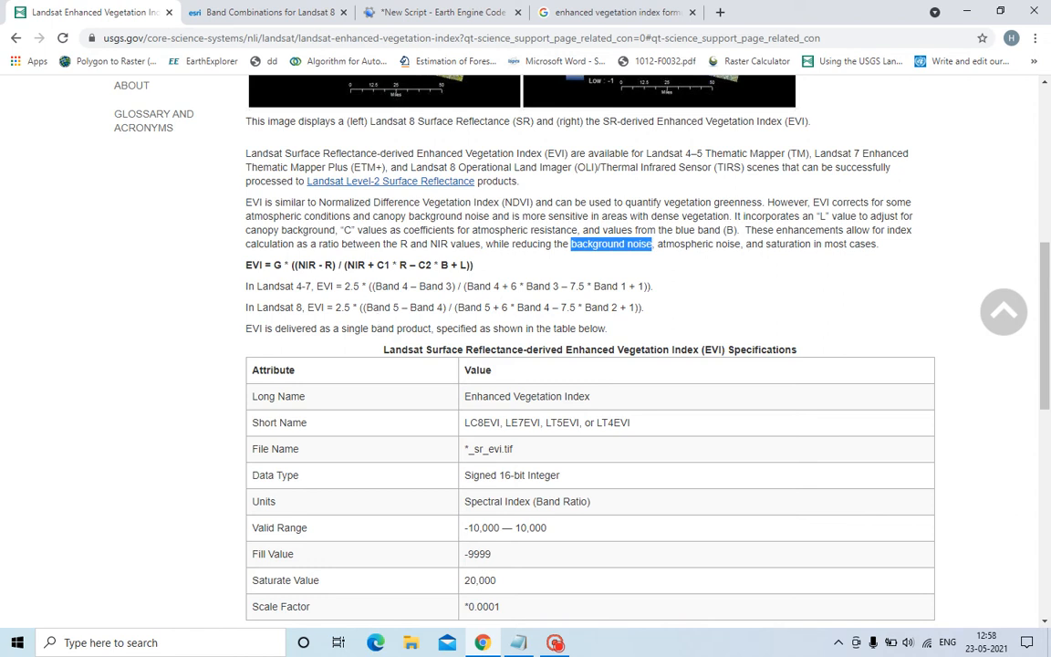
click(616, 12)
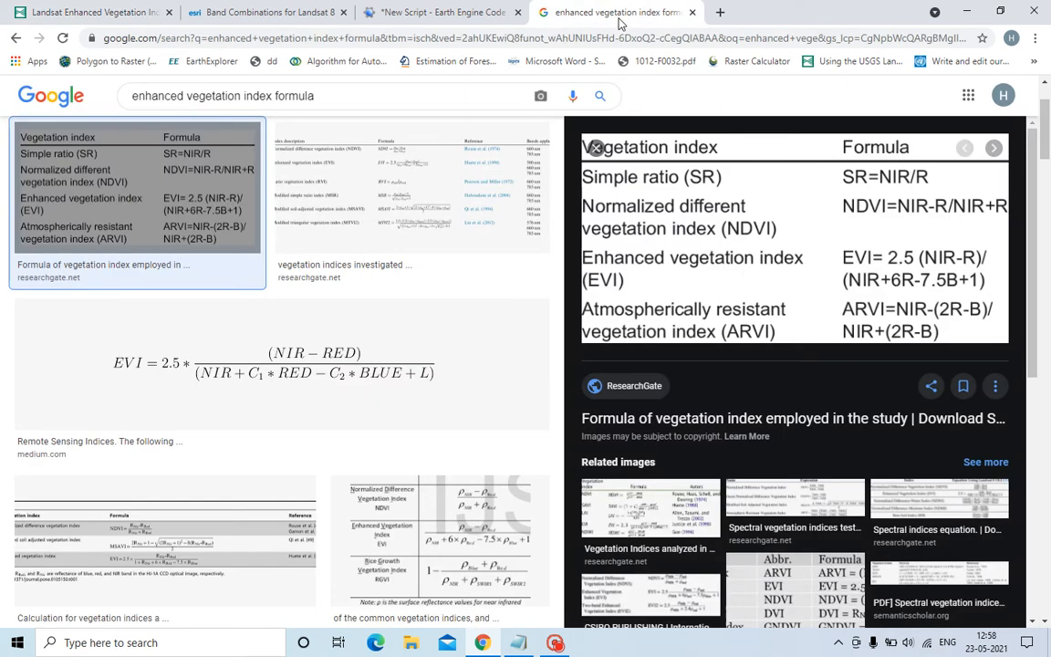
mouse_move(915, 282)
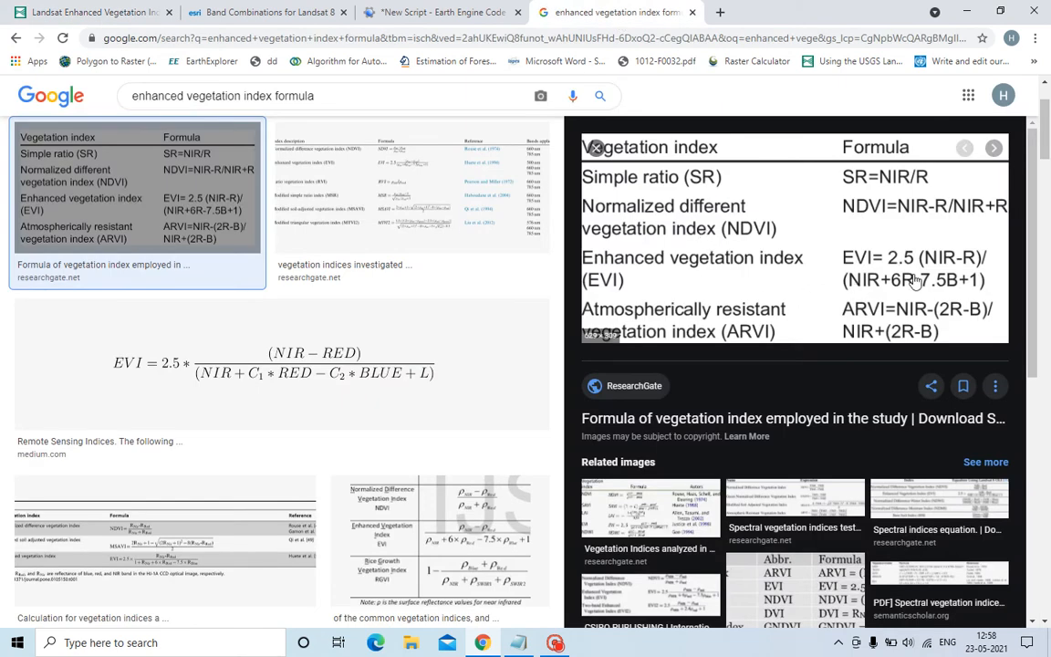
mouse_move(946, 278)
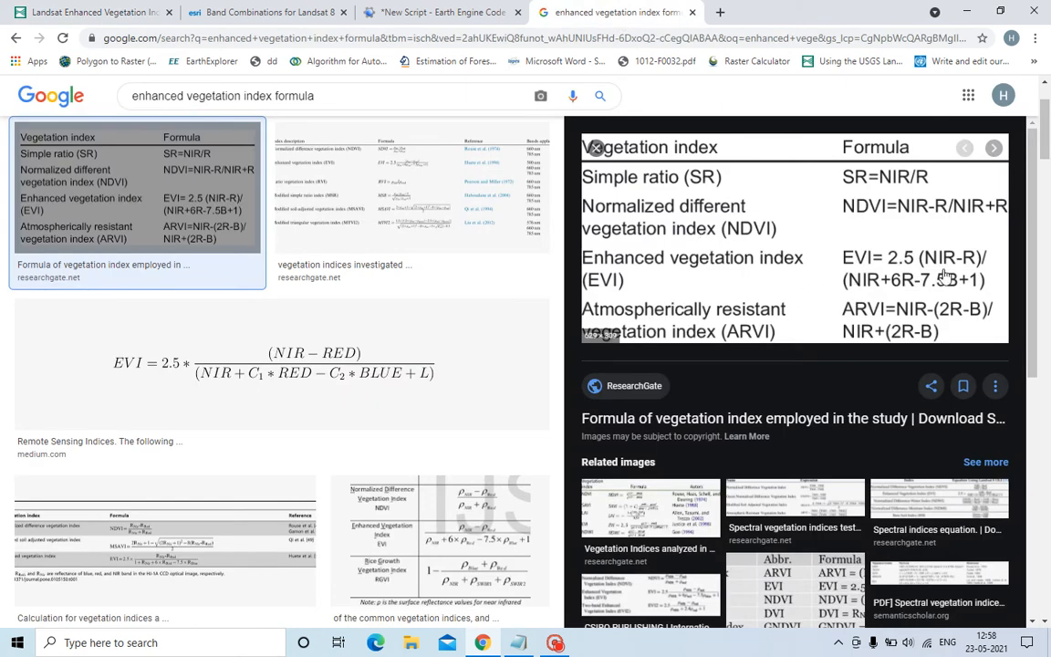
mouse_move(909, 299)
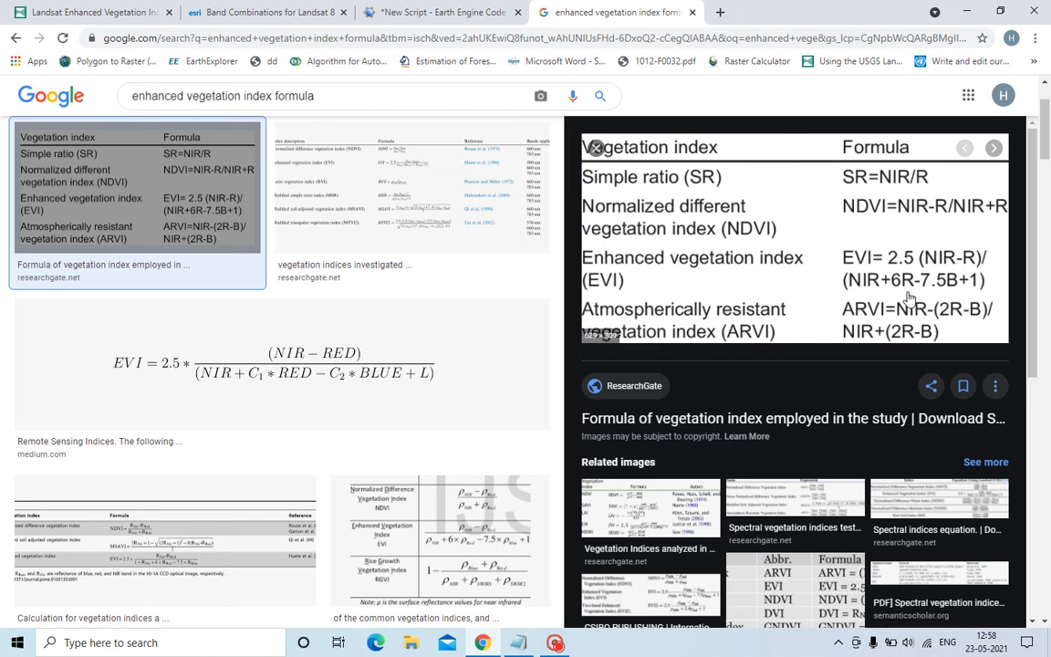
mouse_move(947, 301)
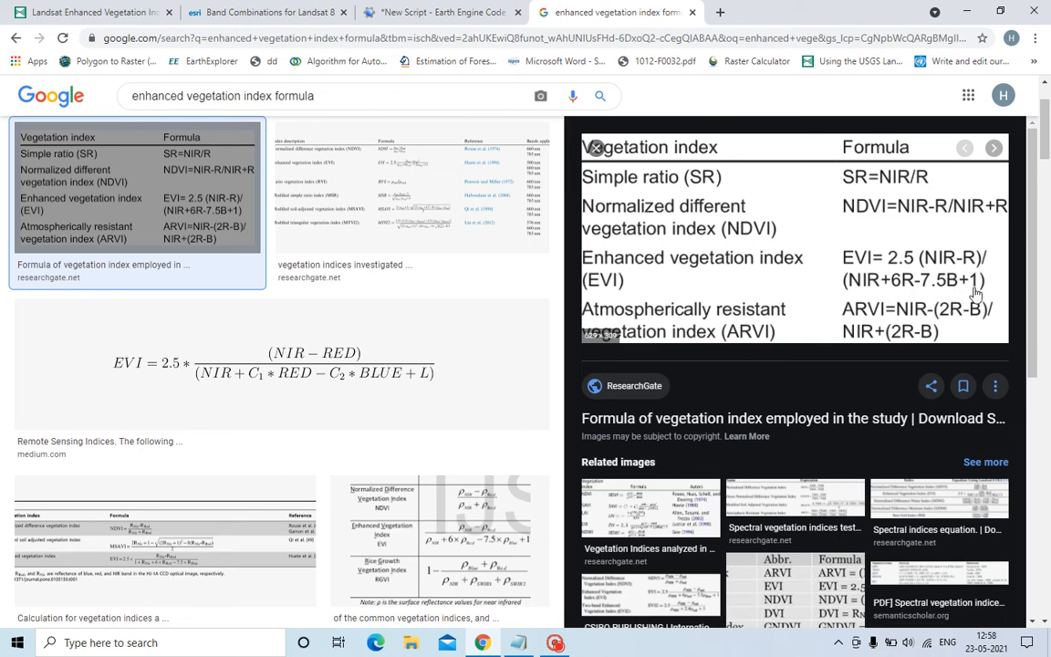
Go back to the USGS Landsat EVI page after viewing the ResearchGate formula image.
click(91, 12)
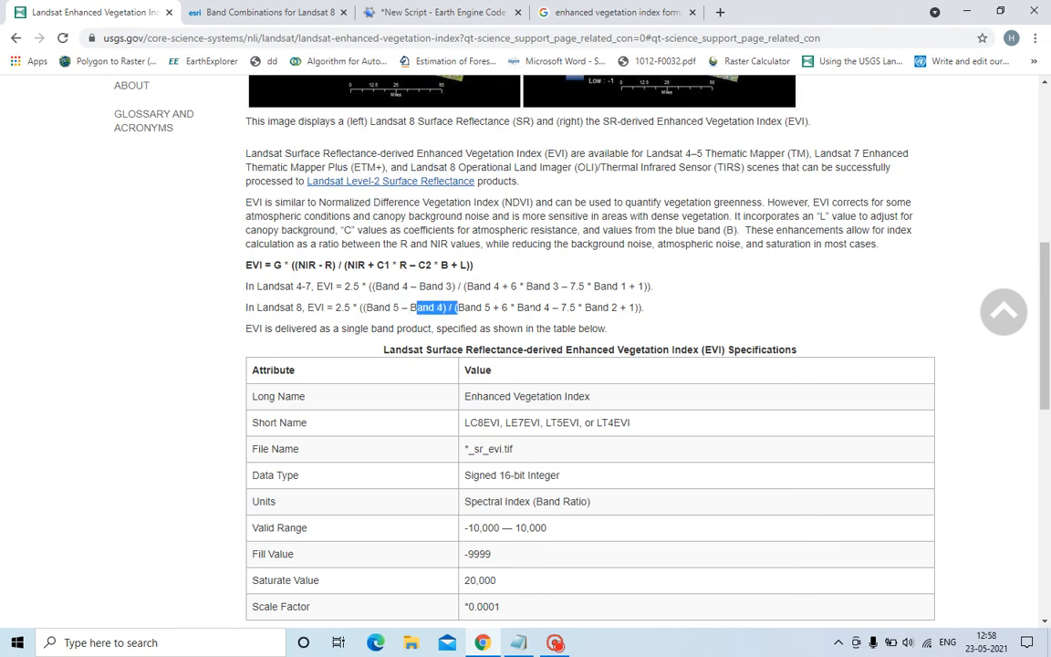
Clear the highlighted Landsat 8 formula text and return to the new Earth Engine script.
double_click(599, 307)
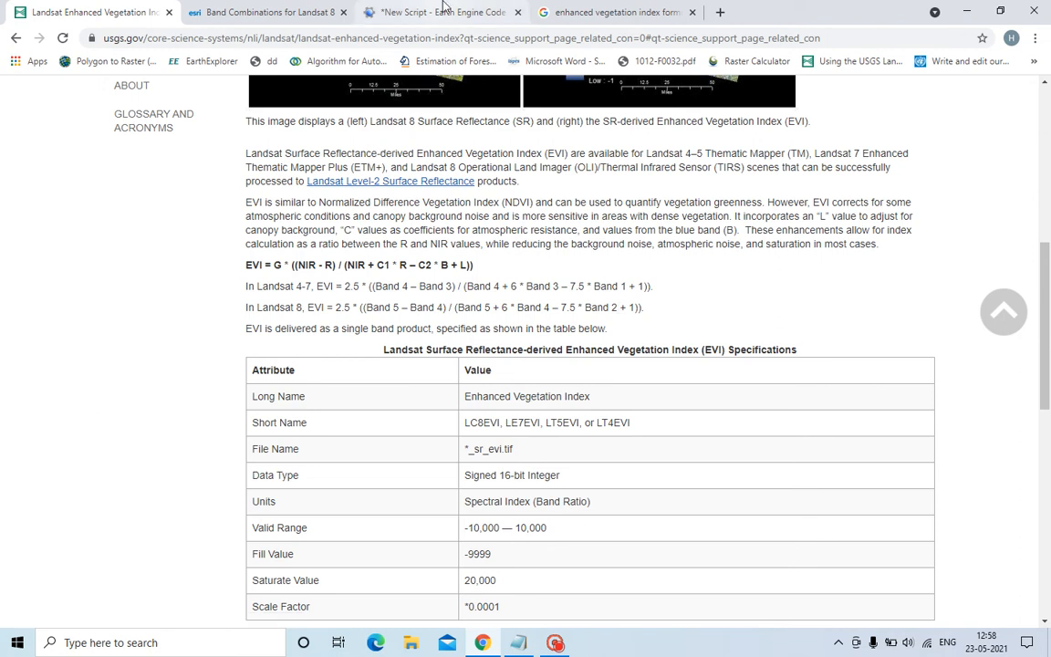
click(443, 12)
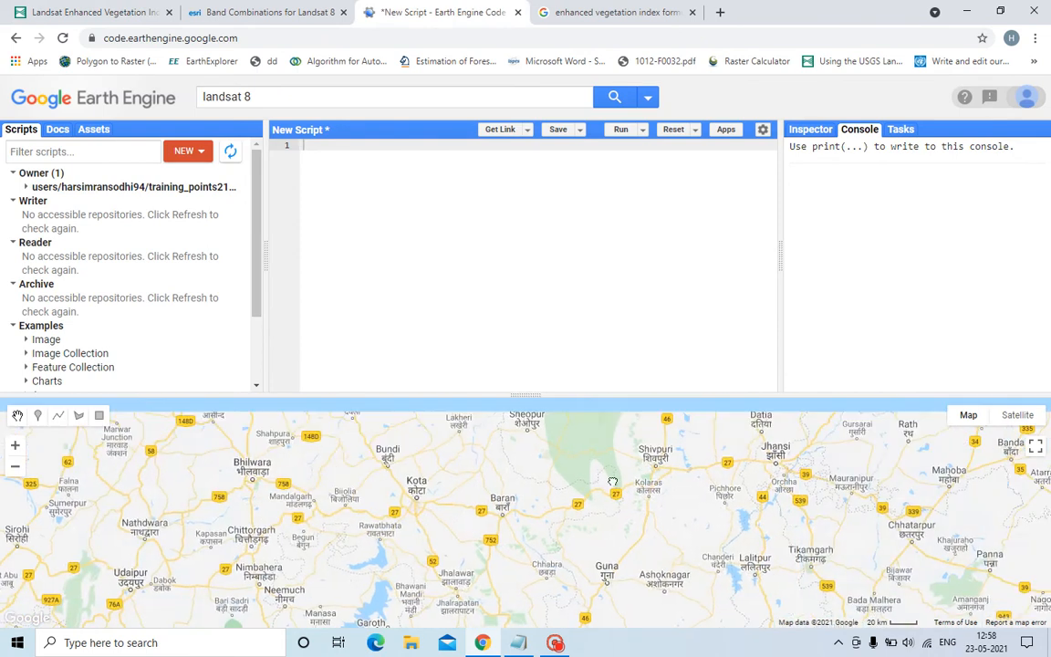
Draw the rectangular study region around Shivpuri and Guna and start the Landsat 8 script.
scroll(down, 3)
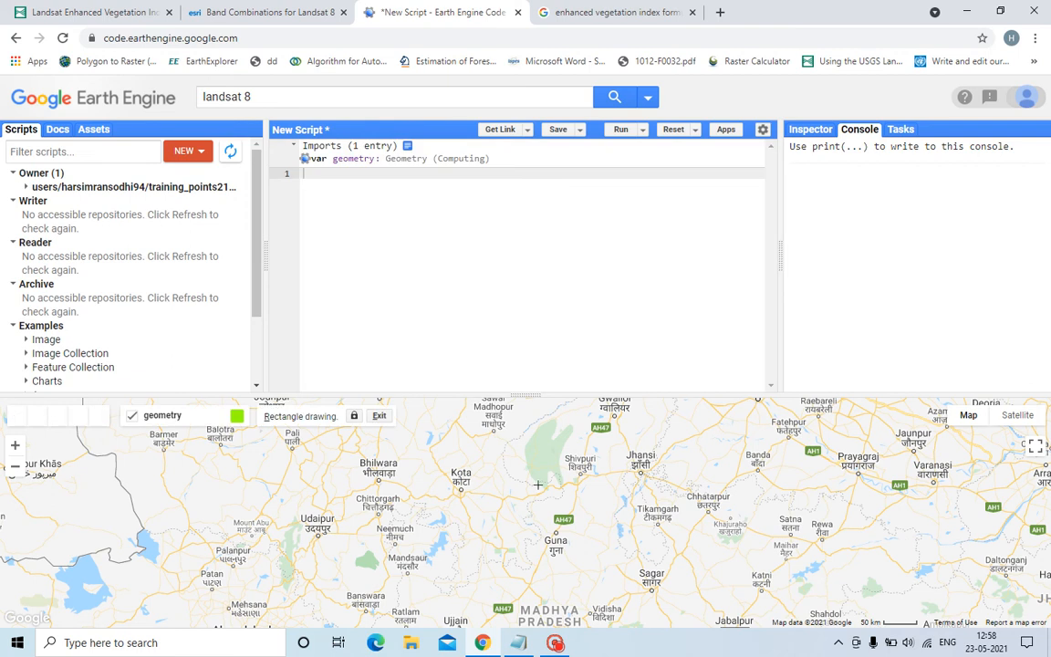
drag(496, 424, 658, 573)
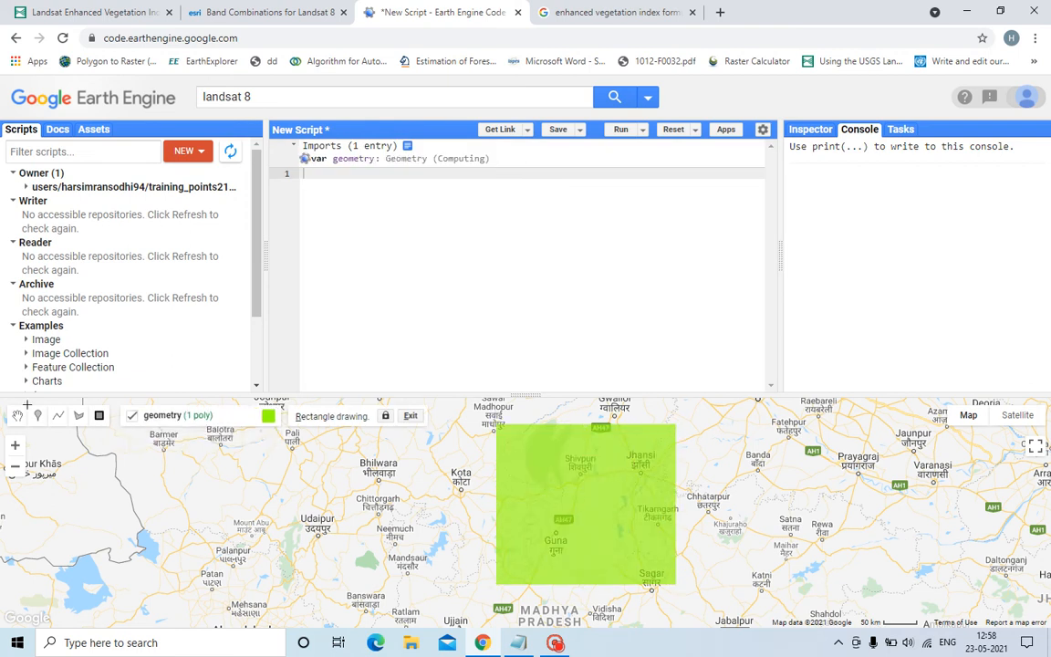
click(585, 505)
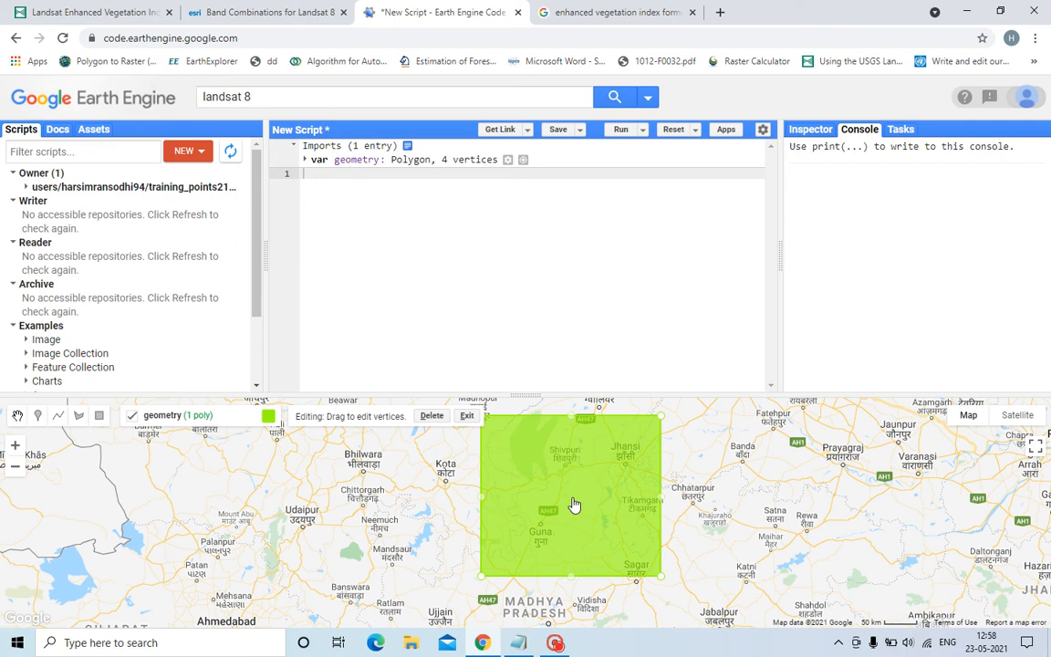
scroll(down, 3)
text(ROI)
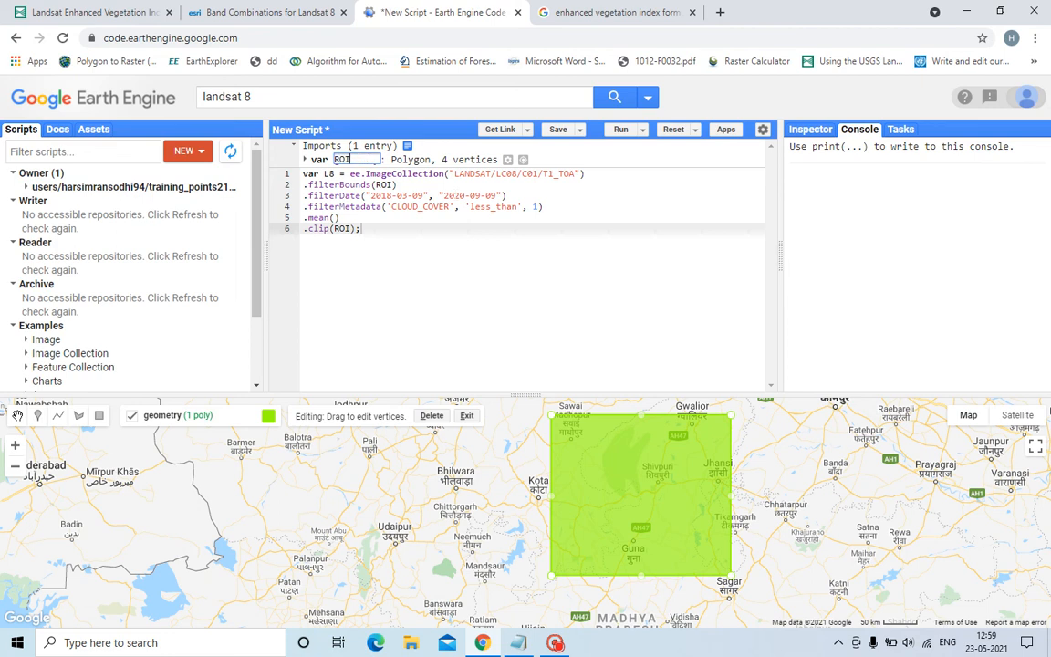
Check the ROI import and enter the EVI expression '2.5 * ((NIR - RED) / (NIR + 6 * RED - 7.5 * BLUE + 1))'.
click(314, 160)
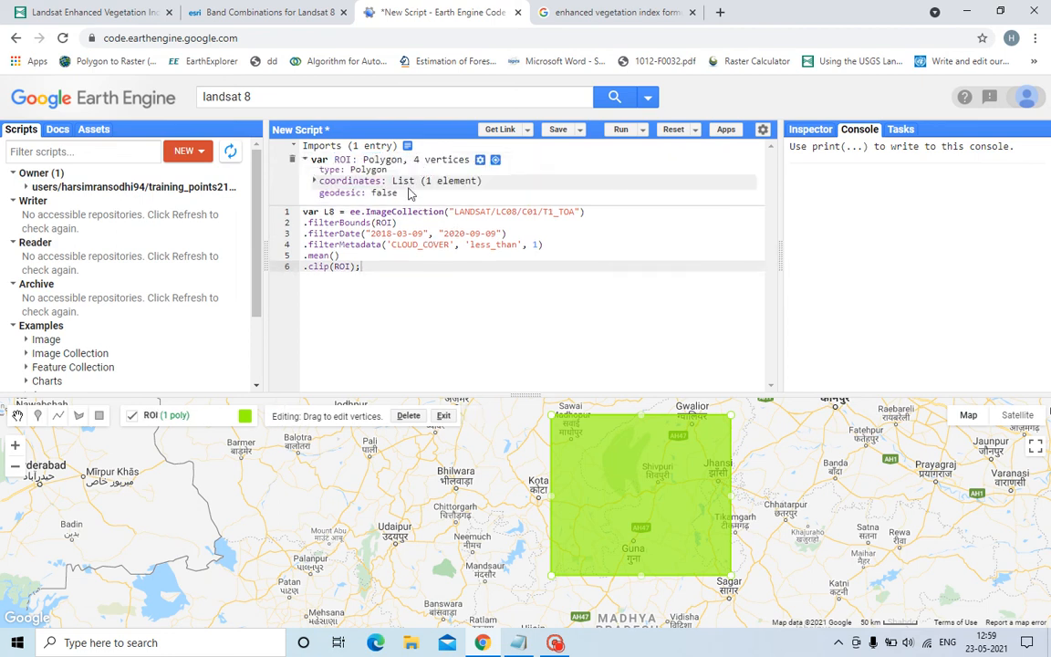
click(315, 159)
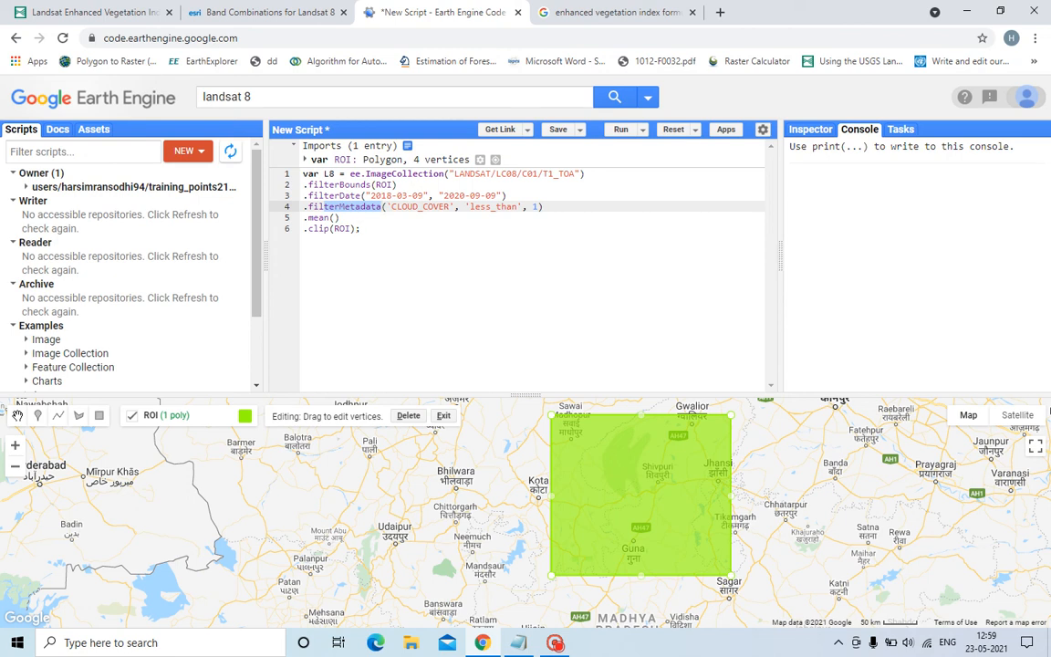
key(Return)
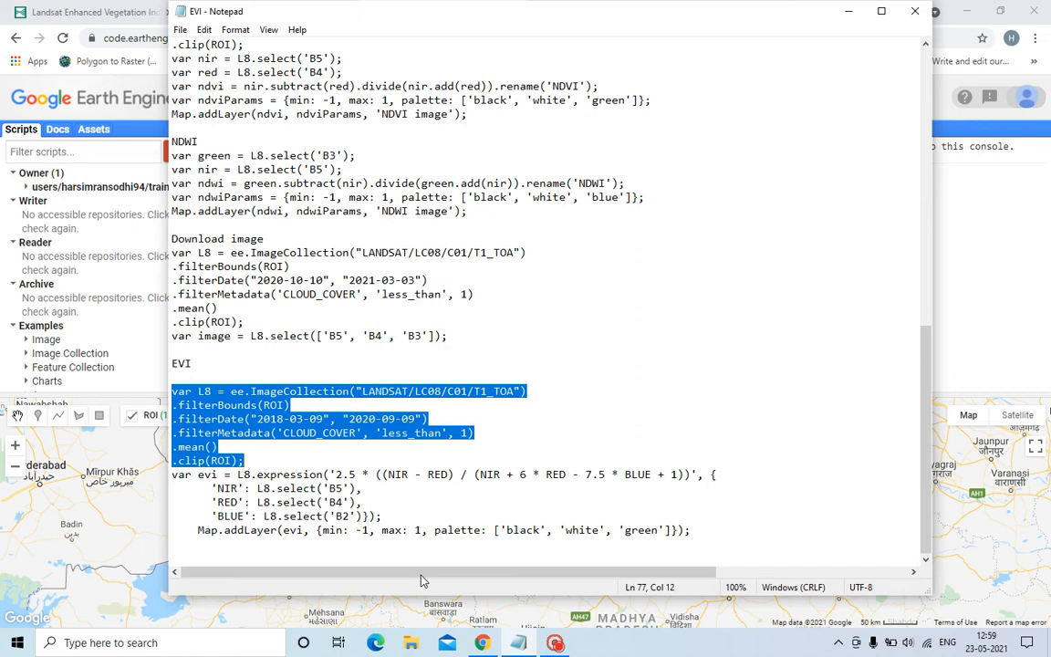
drag(172, 391, 383, 516)
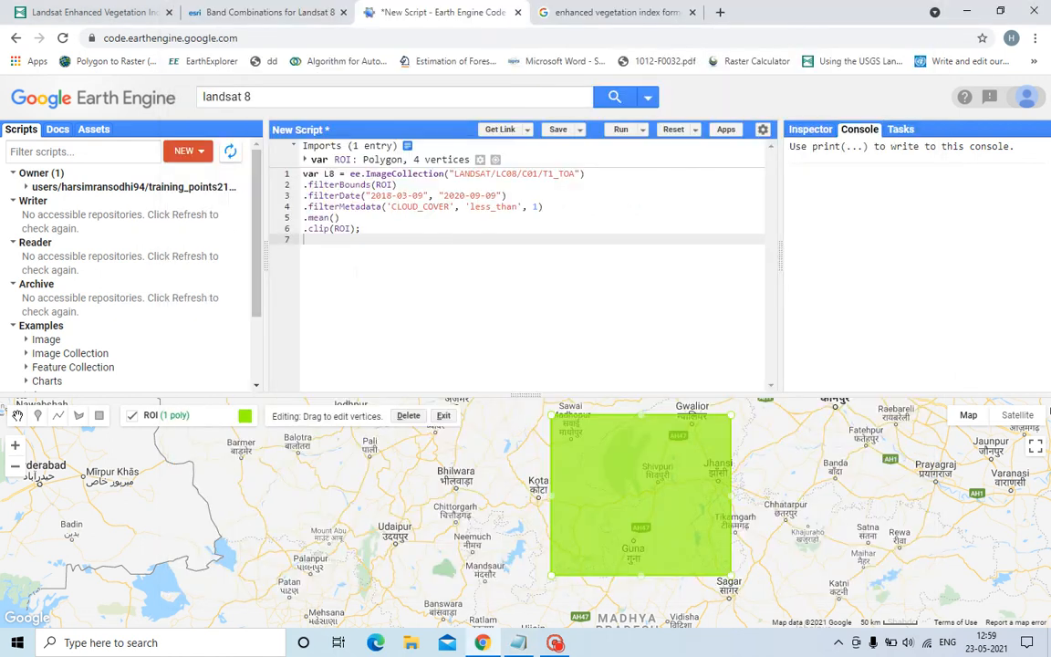
text(var evi = L8.expression('2.5 * ((NIR - RED) / (NIR + 6 * RED - 7.5 * BLUE + 1))', {)
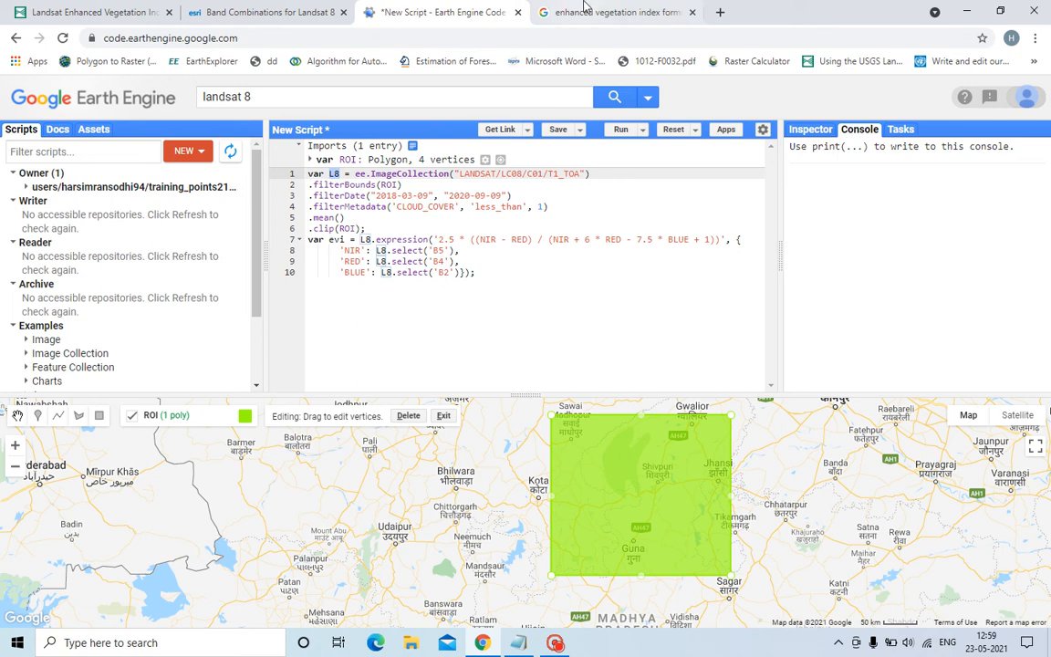
click(614, 12)
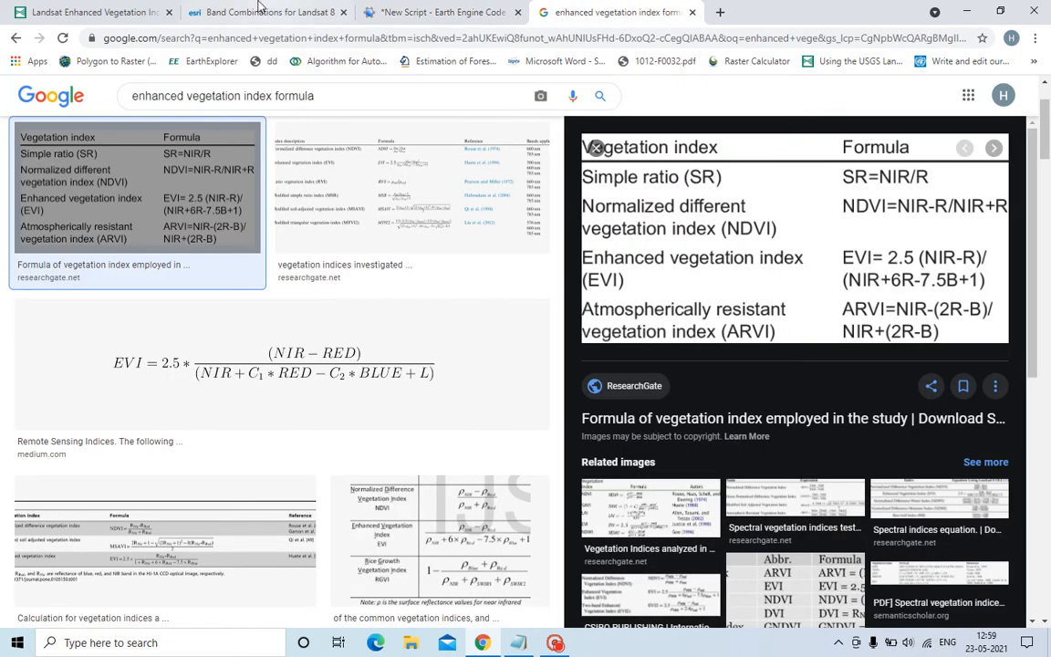
Return to the Earth Engine Code Editor after checking the EVI formula image.
click(442, 12)
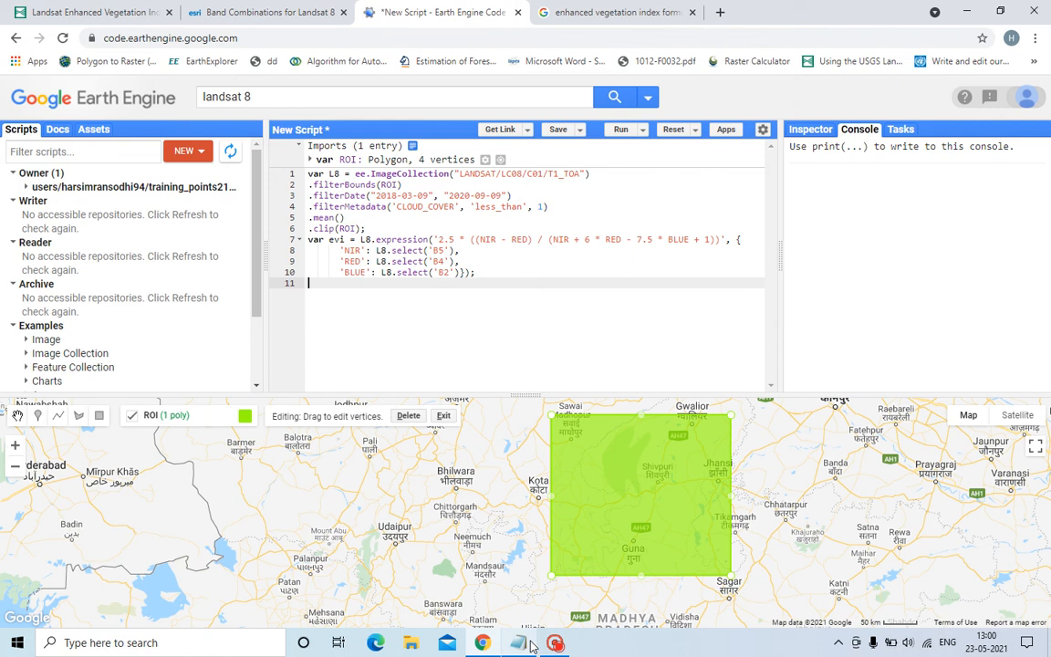
Map the EVI layer with min -1, max 1 and a black-white-green palette, then run.
click(518, 642)
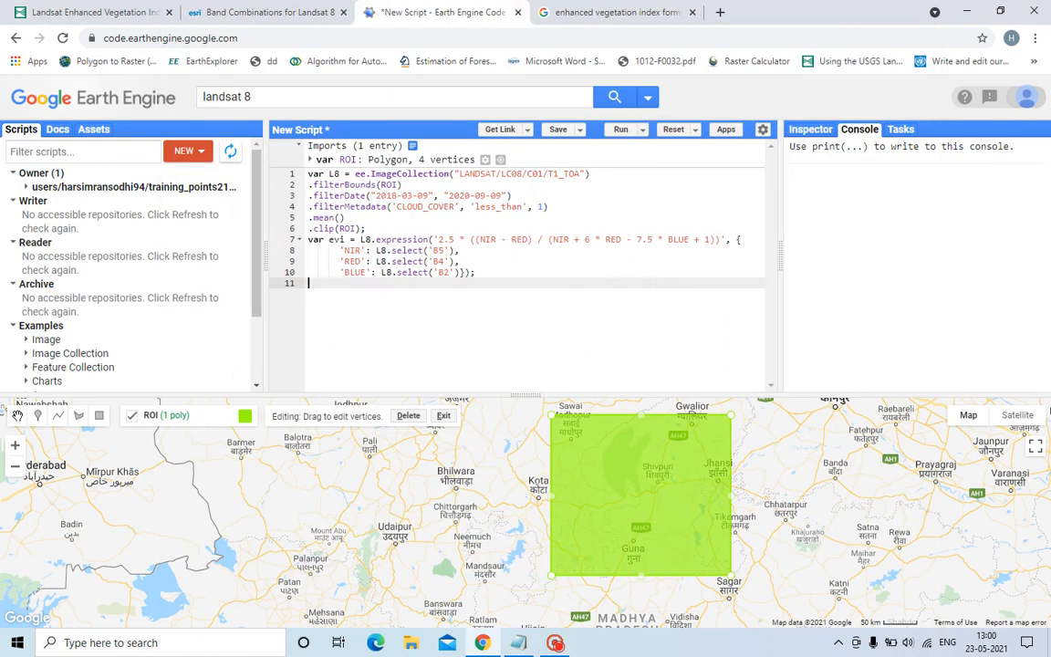
text(Map.addLayer(evi, {min: -1, max: 1, palette: ['black', 'white', 'green']});)
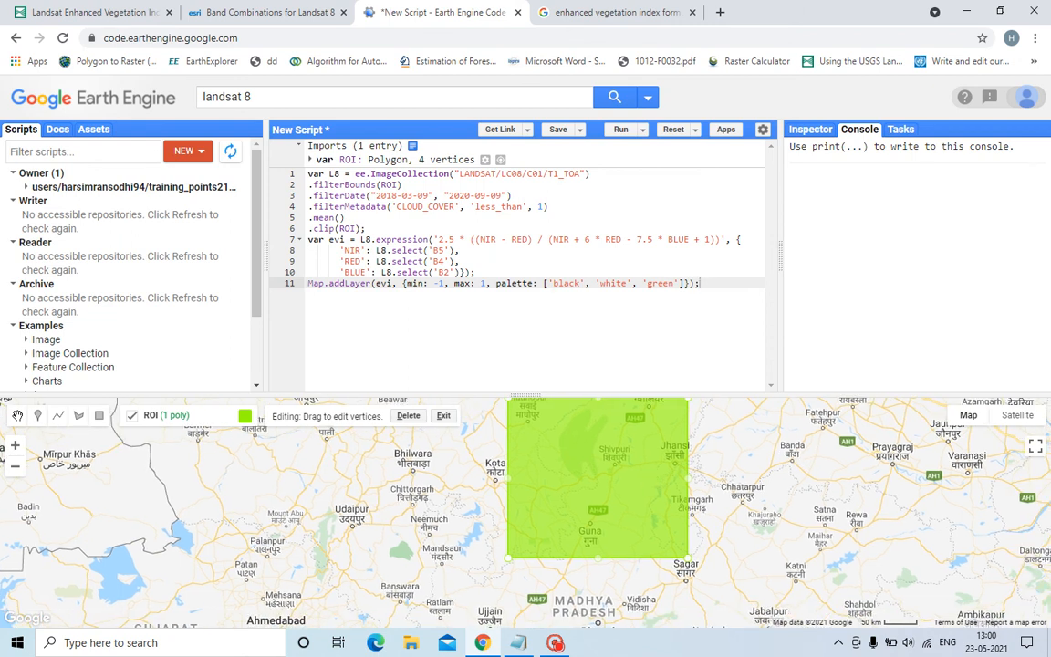
mouse_move(728, 429)
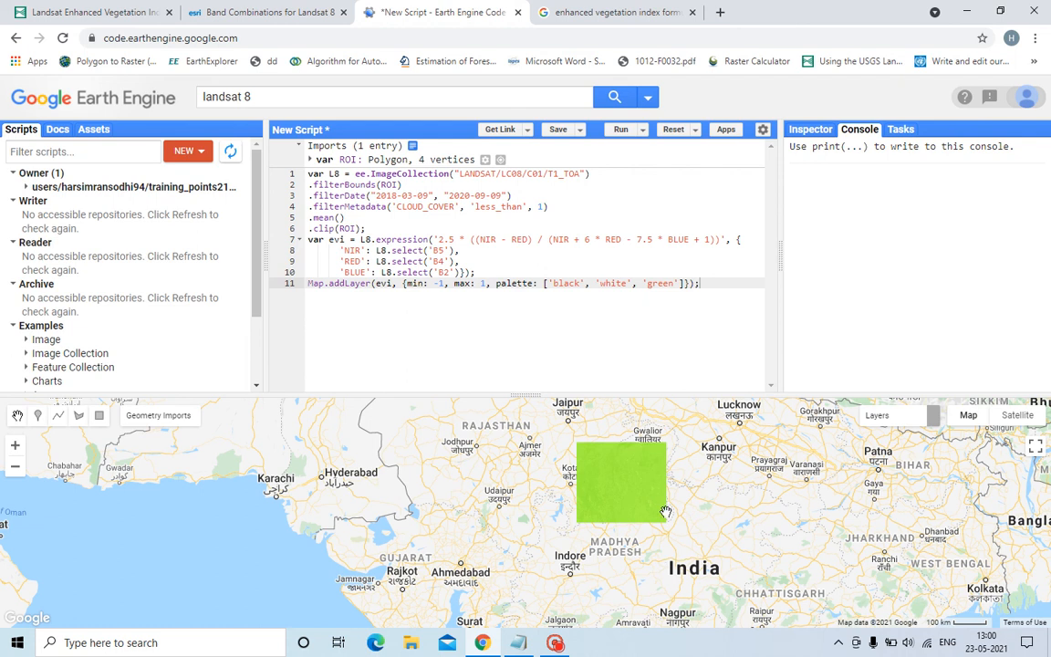
mouse_move(843, 500)
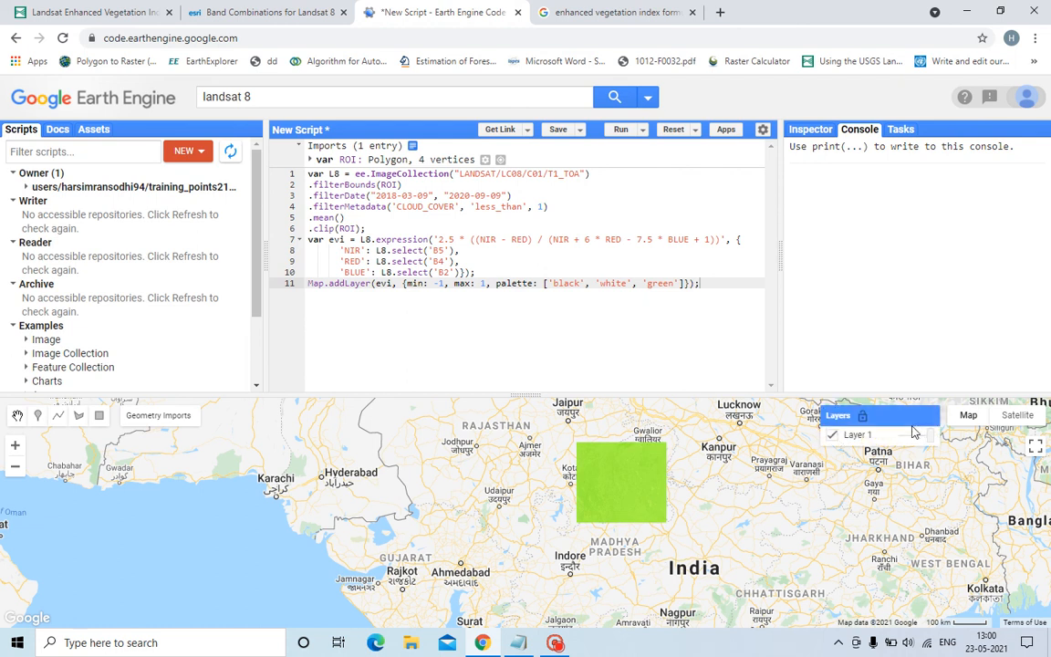
click(157, 415)
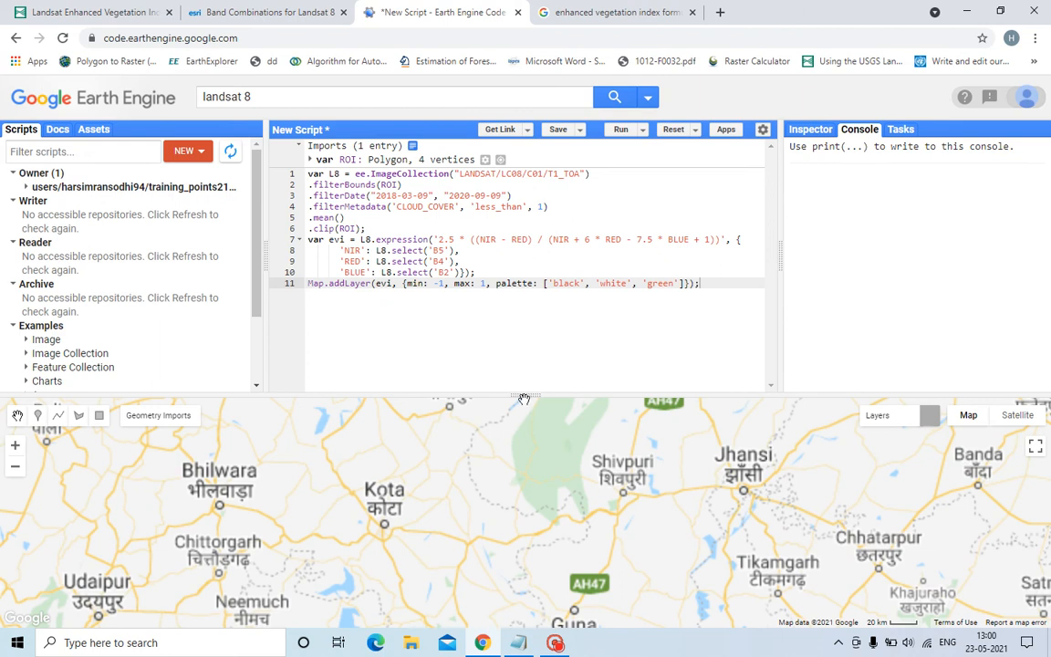
Enlarge the map, pan over the EVI layer, compare with Satellite, then return to Map.
click(620, 129)
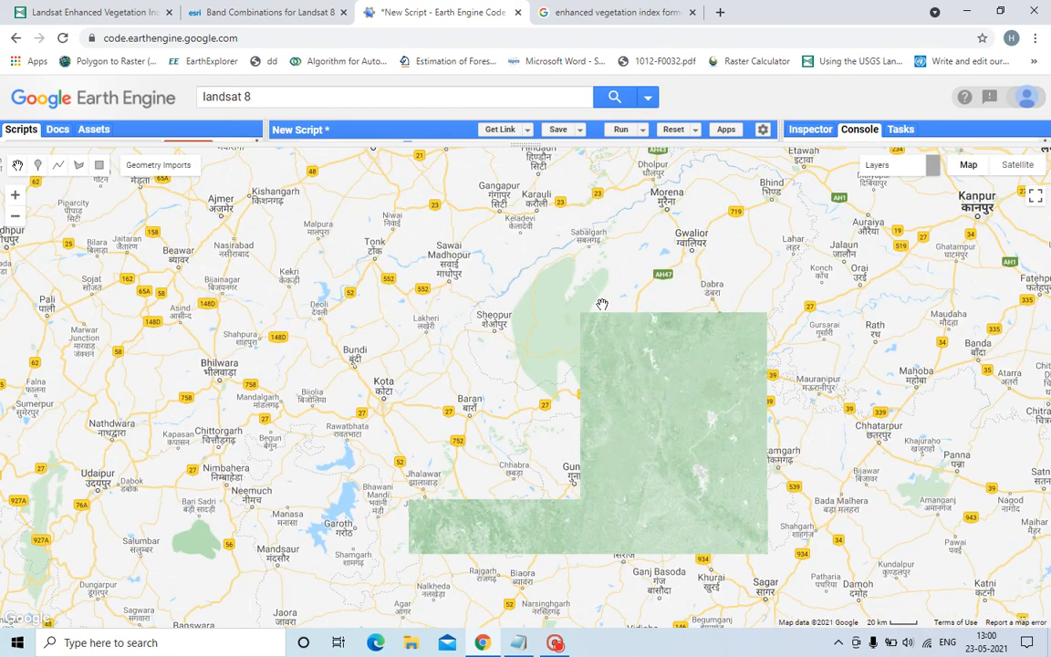
mouse_move(729, 509)
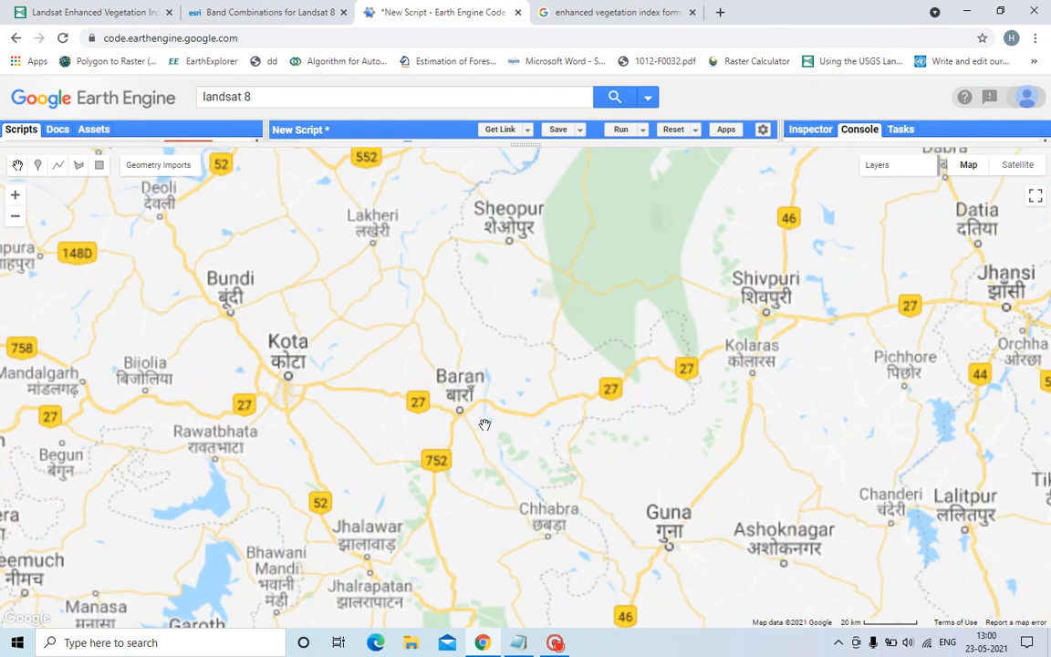
mouse_move(702, 474)
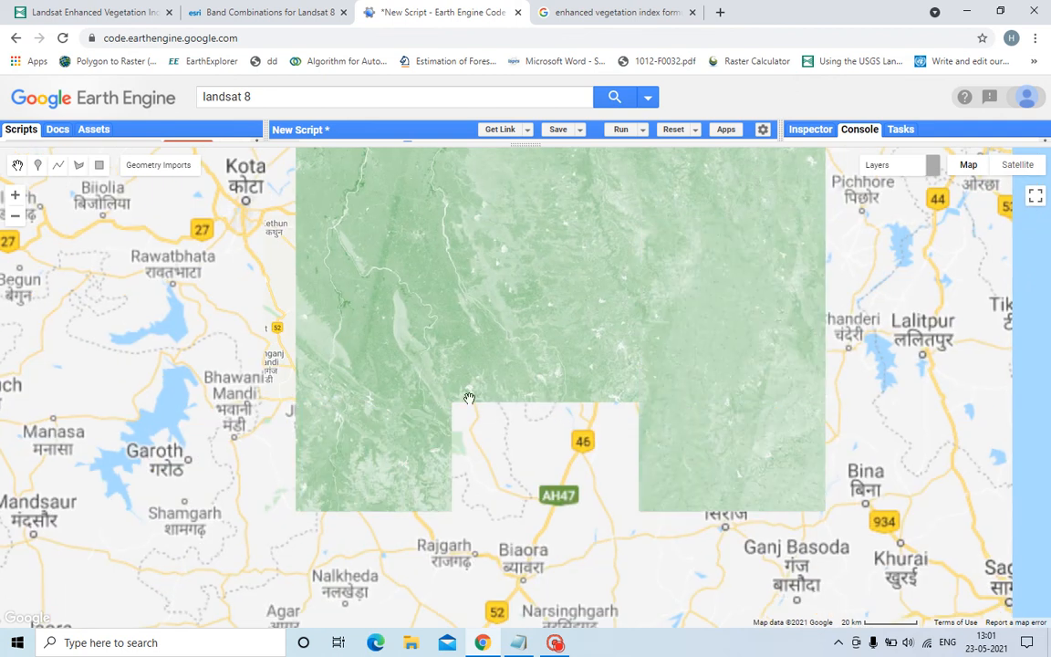
drag(469, 398, 720, 281)
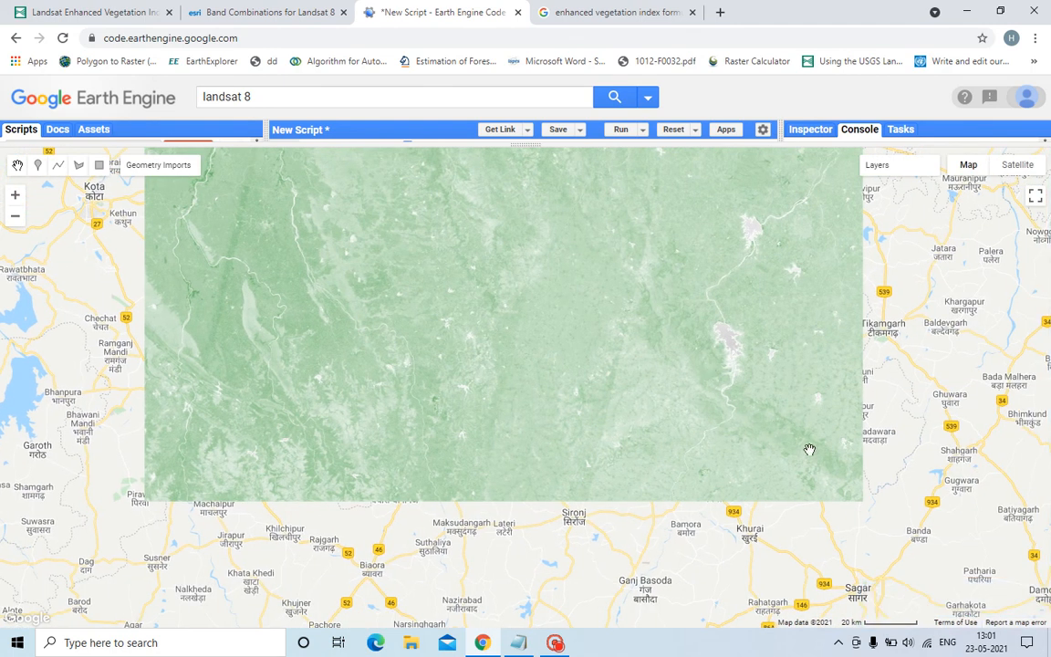
mouse_move(795, 448)
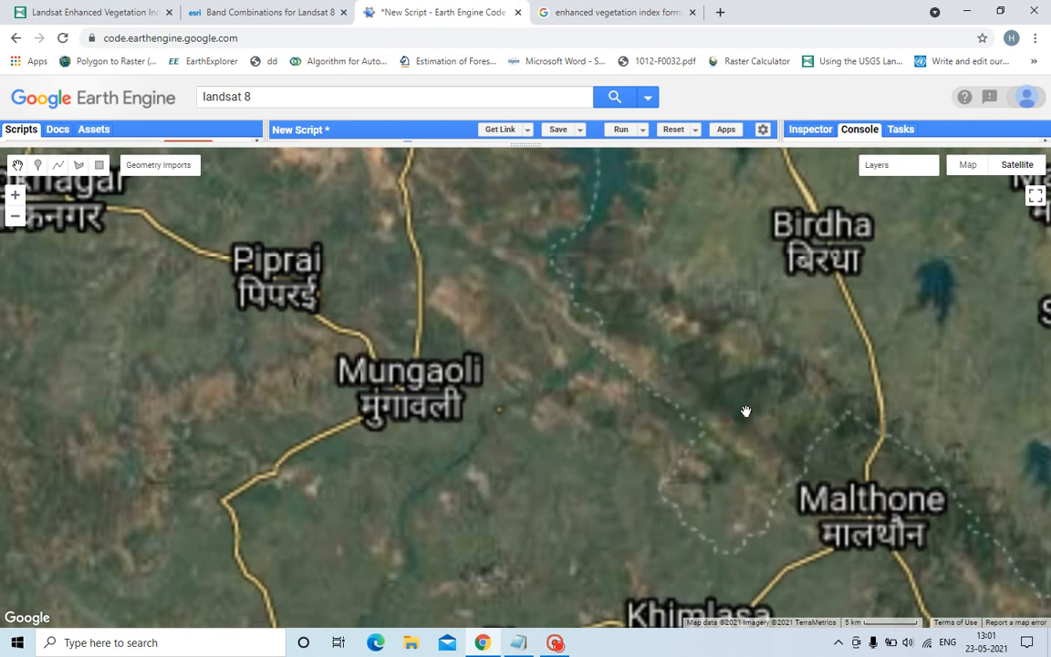
scroll(down, 3)
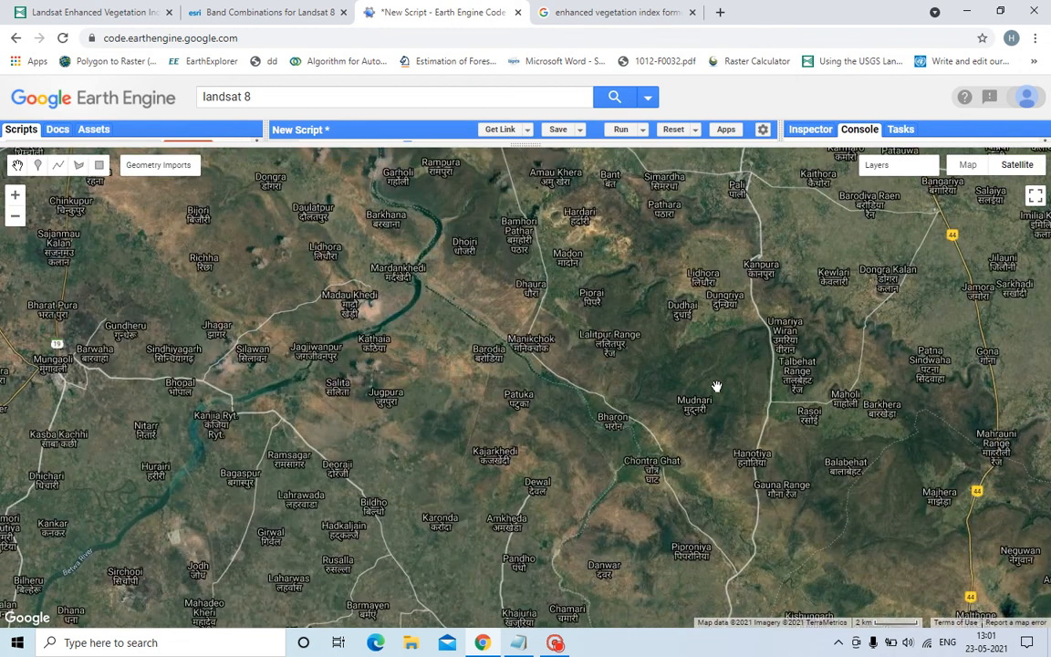
click(876, 165)
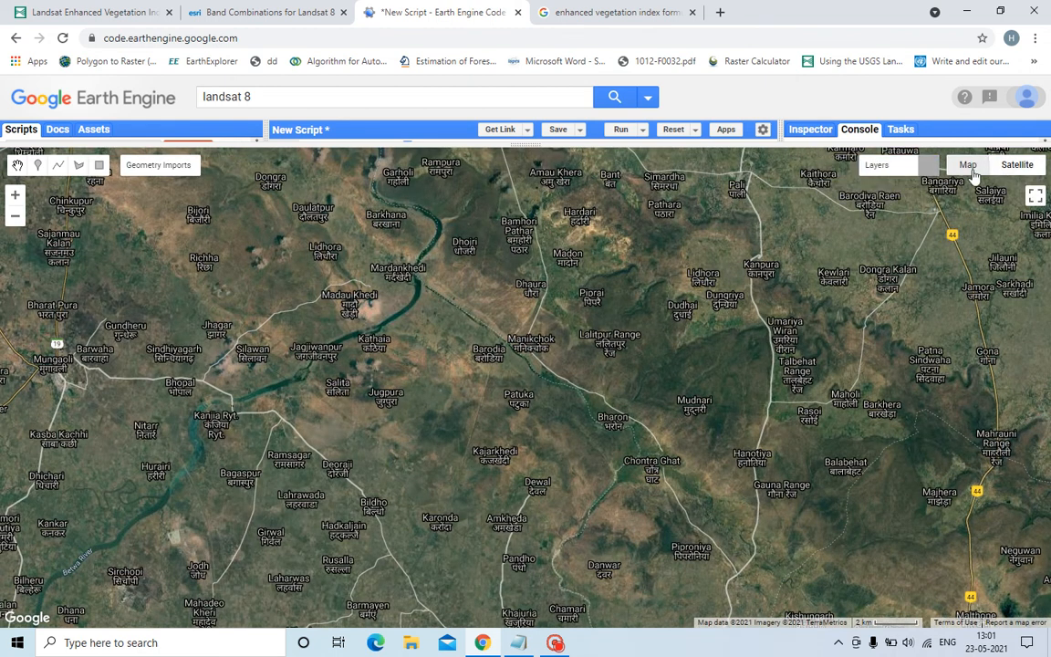
click(968, 164)
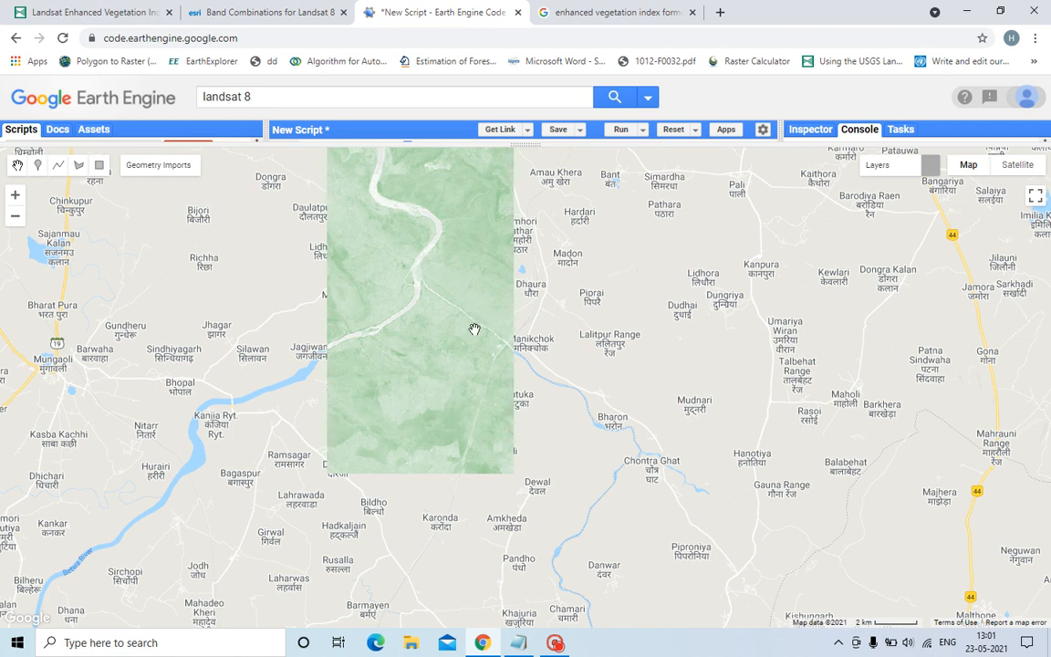